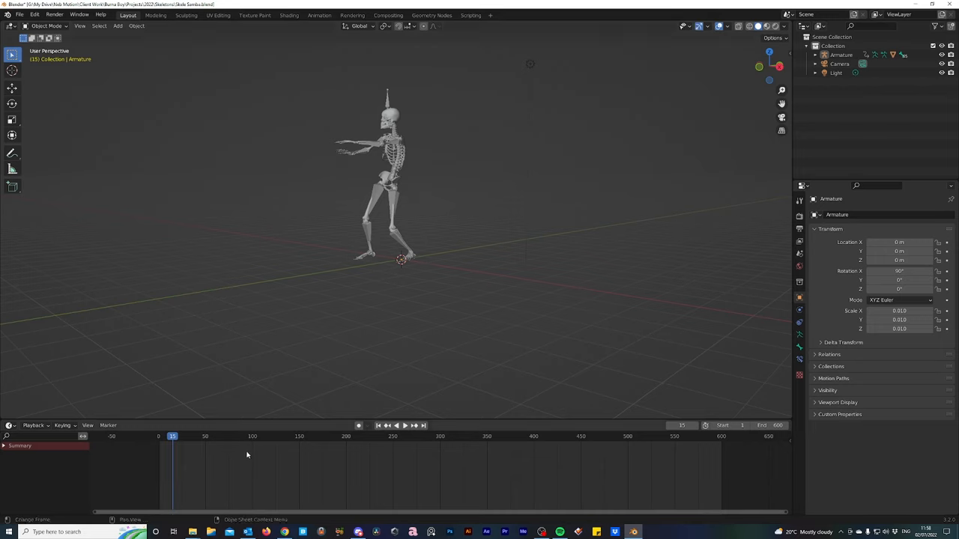
mouse_move(432, 436)
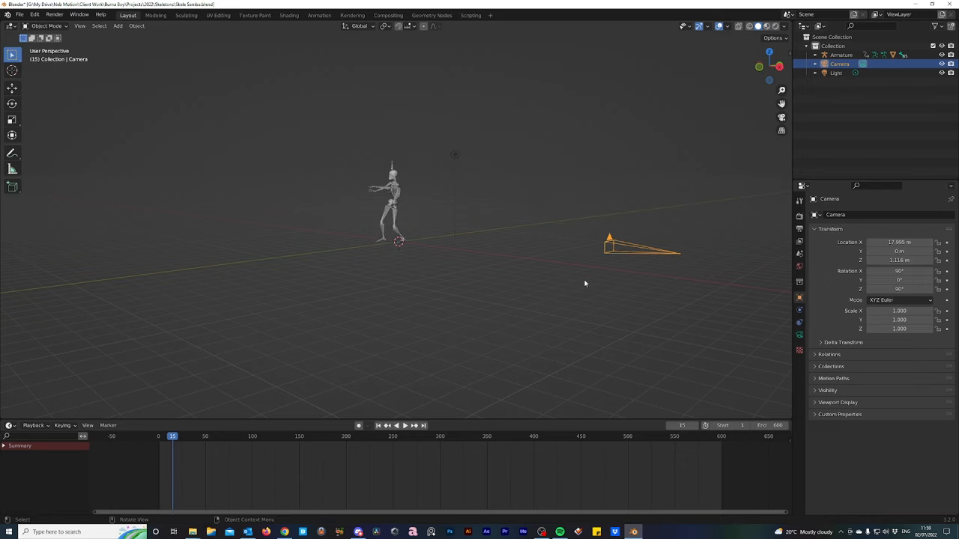
Step: Key the camera's Location Z at frame 1, then go to frame 60
left_click(378, 425)
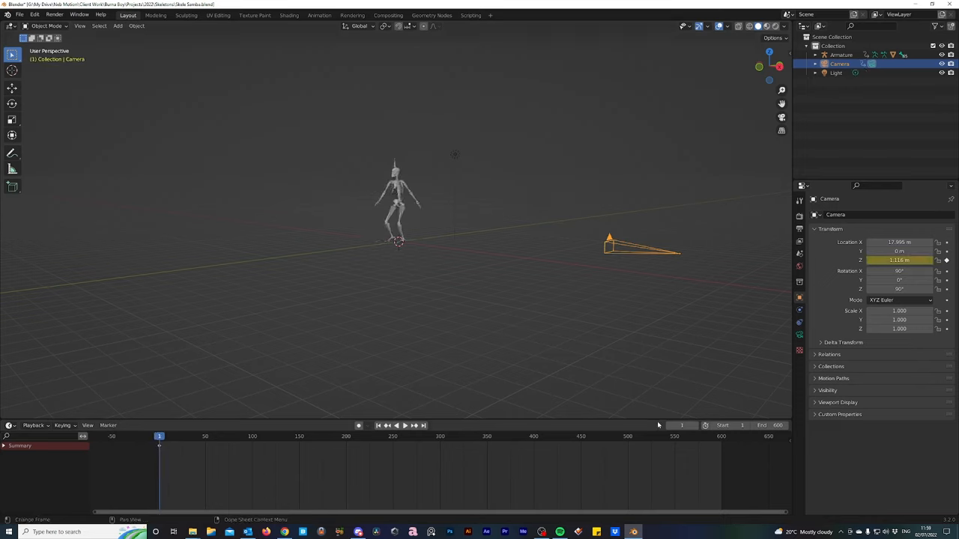
left_click(422, 426)
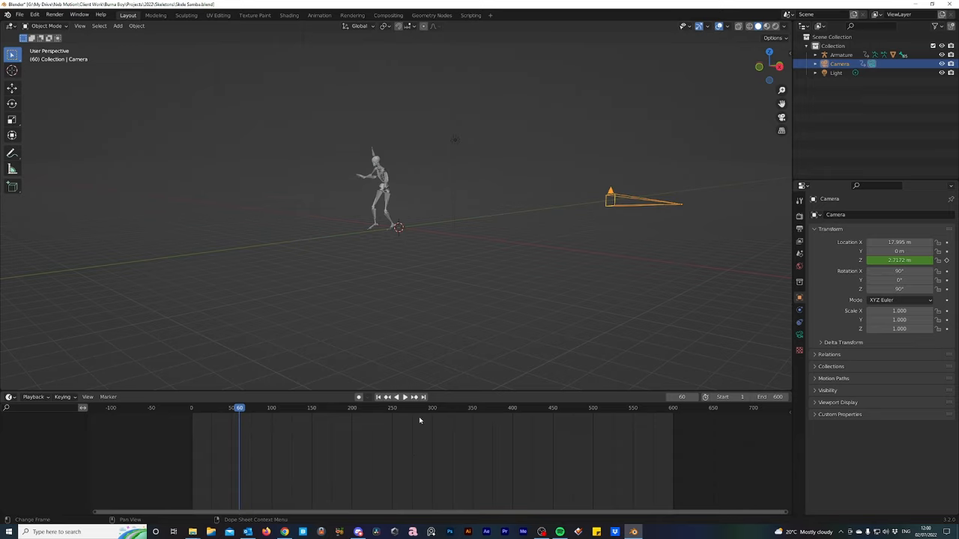
mouse_move(450, 456)
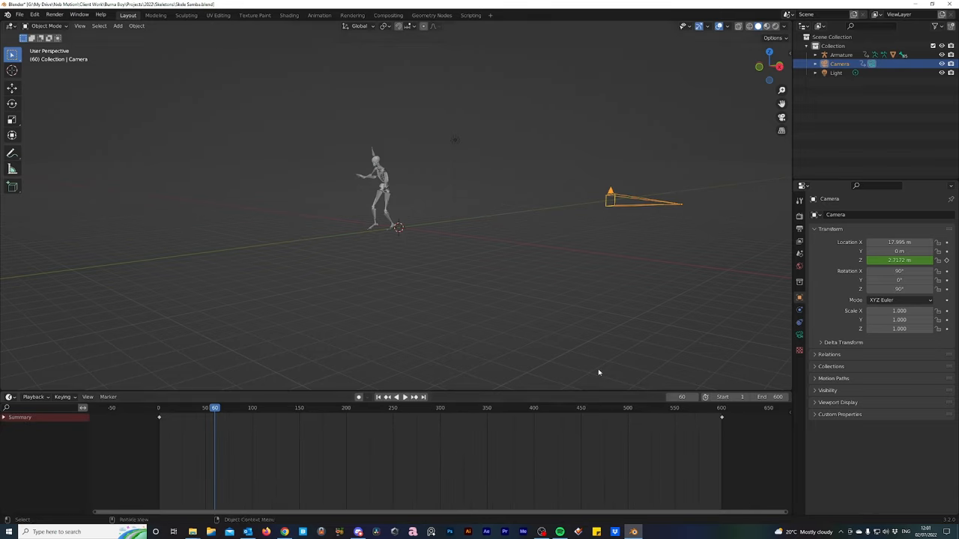
mouse_move(441, 470)
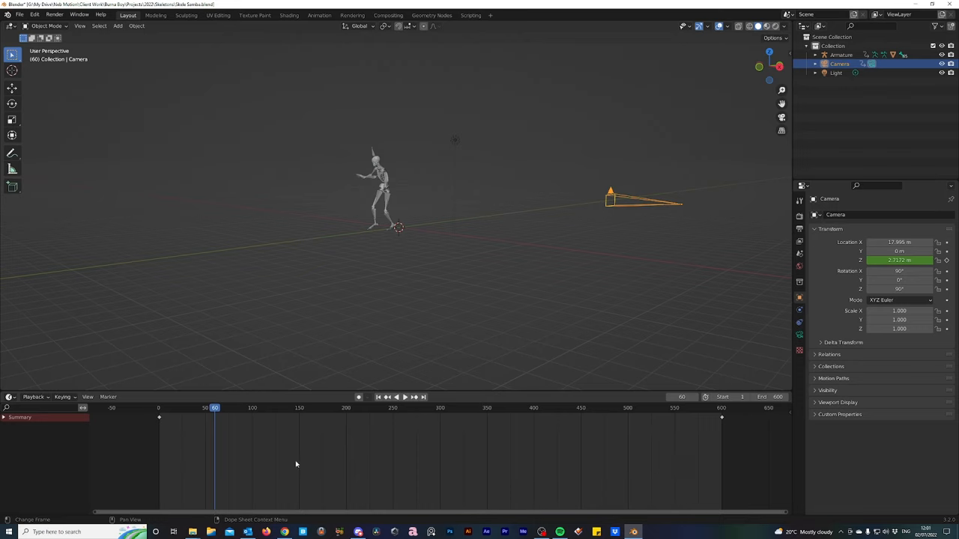
mouse_move(581, 447)
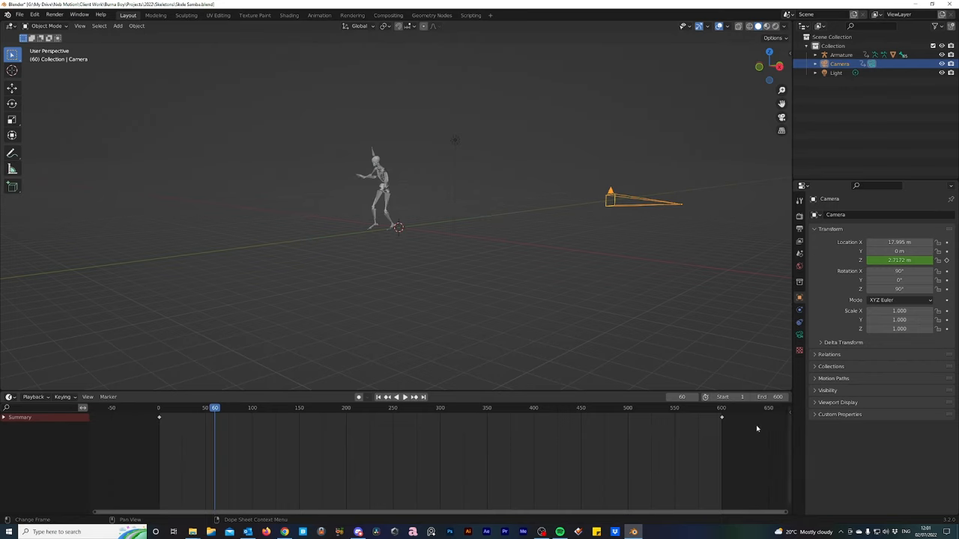
mouse_move(468, 450)
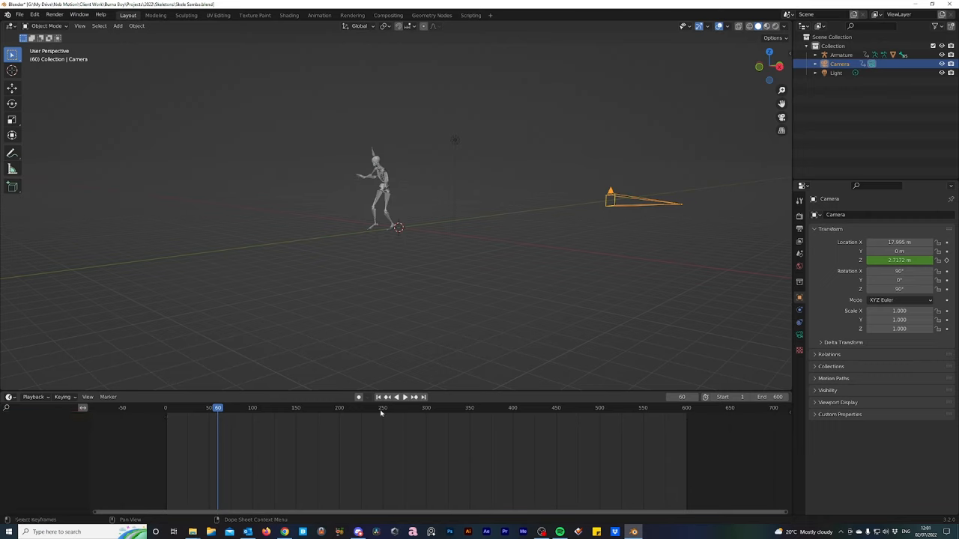
mouse_move(335, 431)
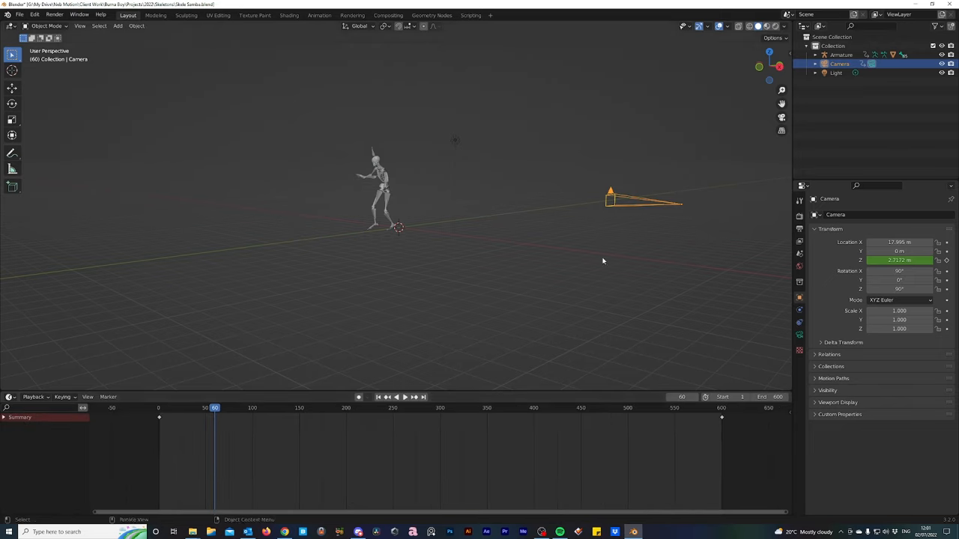
Step: Select the armature, go to frame 149, and show its mixamo.com action in the Action Editor
left_click(425, 225)
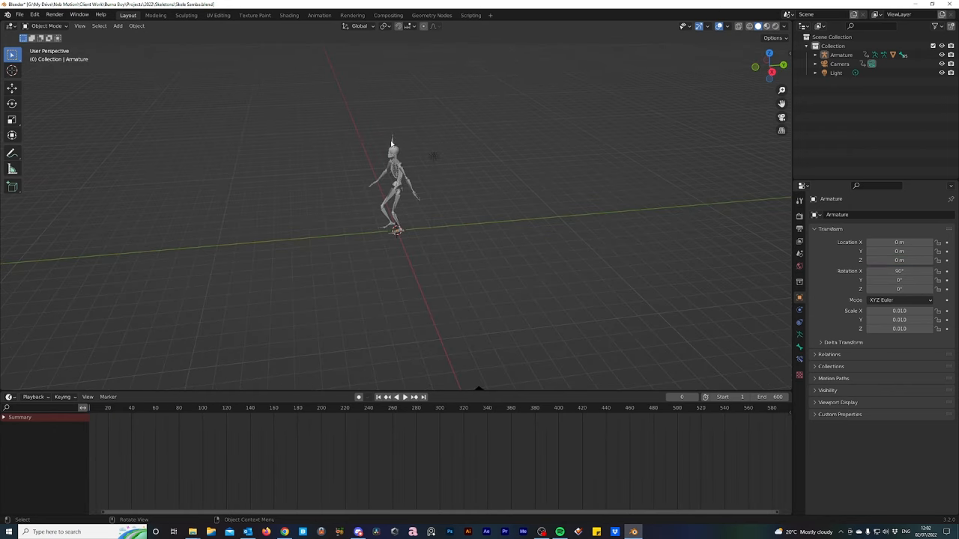
left_click(396, 397)
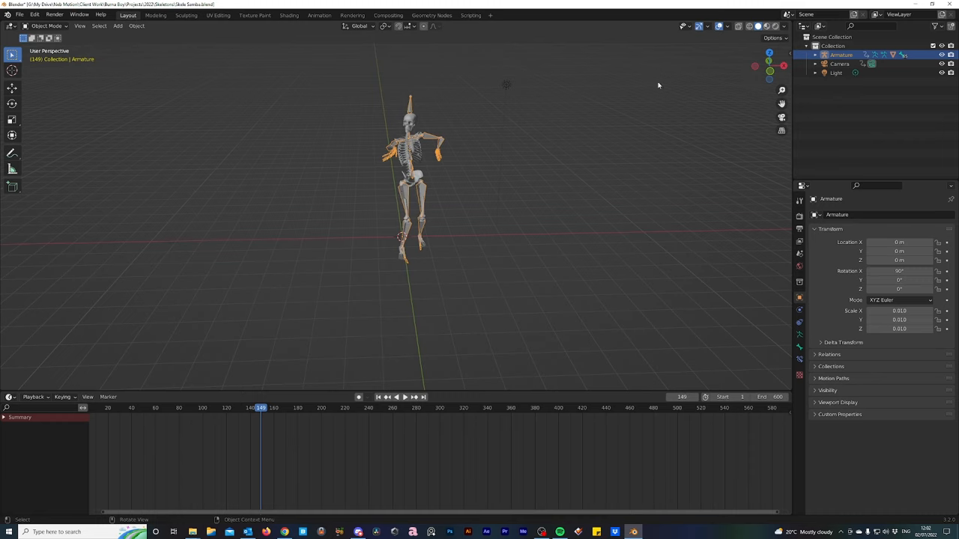
mouse_move(592, 166)
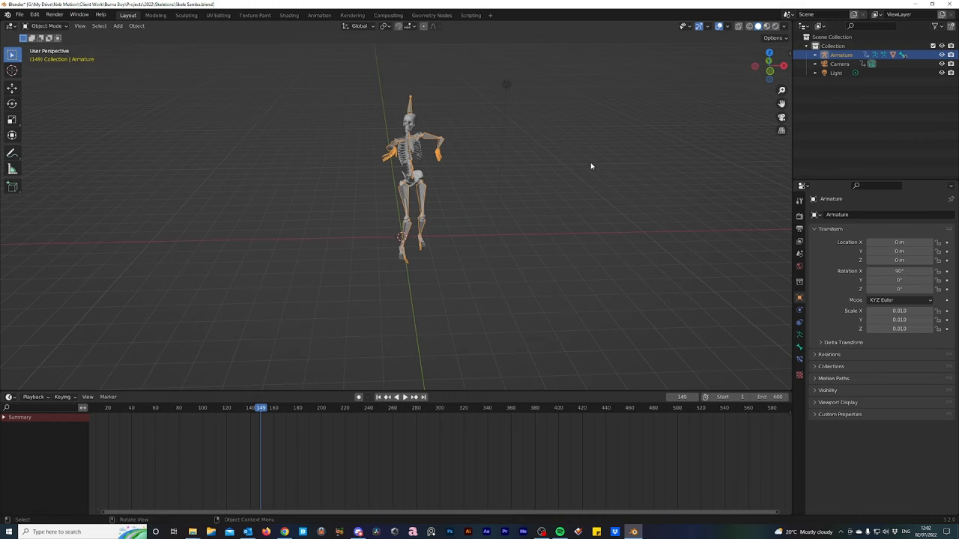
left_click(10, 397)
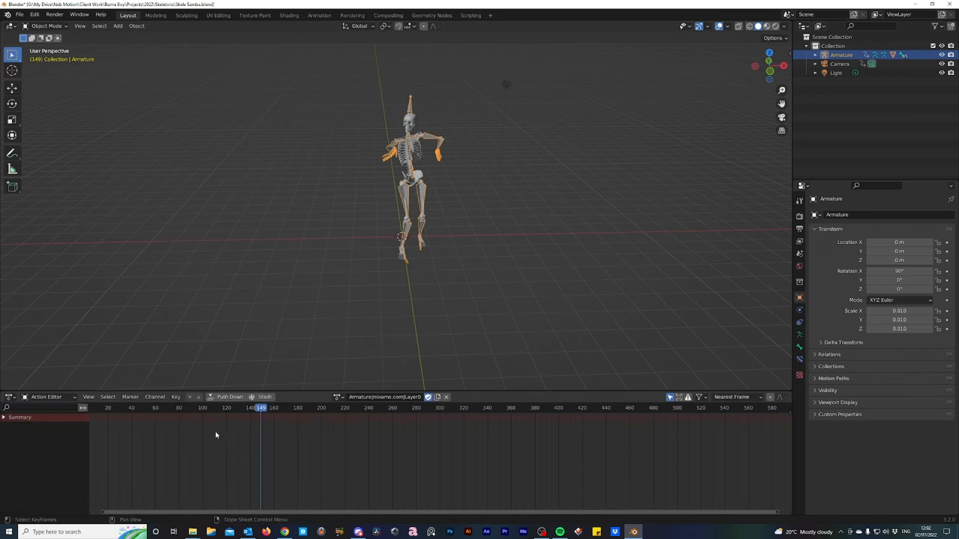
Step: Open the Editor Type dropdown of the bottom Action Editor panel
left_click(339, 397)
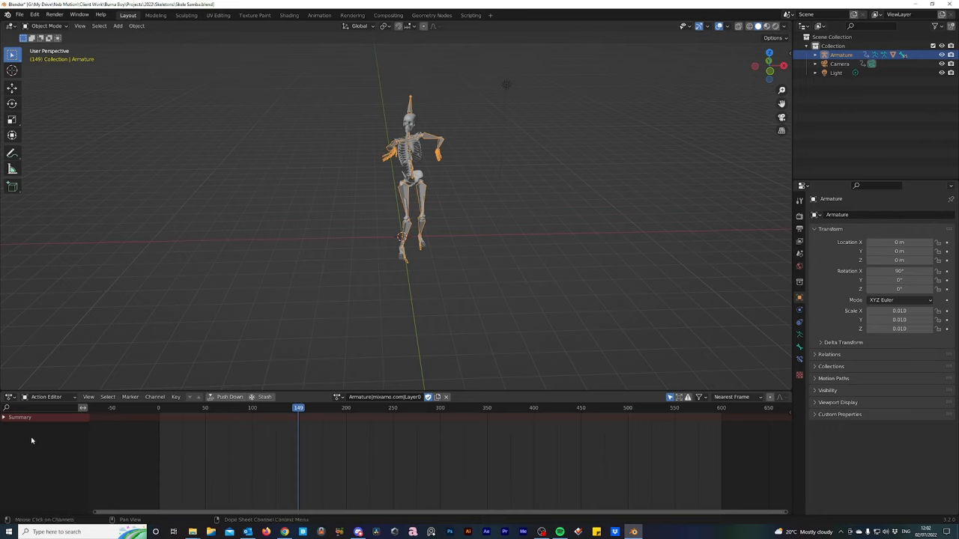
mouse_move(464, 426)
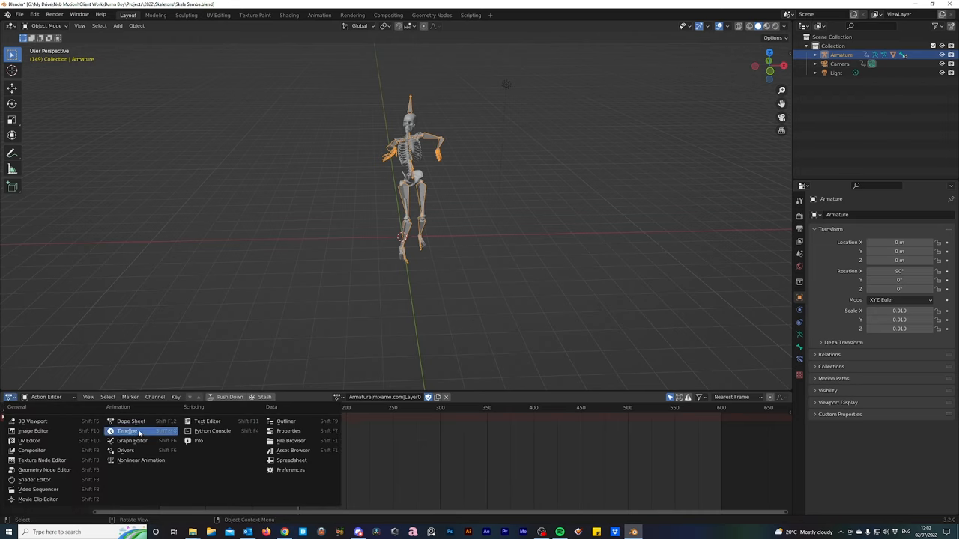
Step: Switch to Timeline, disable Only Keyframes from Selected Channels, and play then stop the dance
left_click(126, 431)
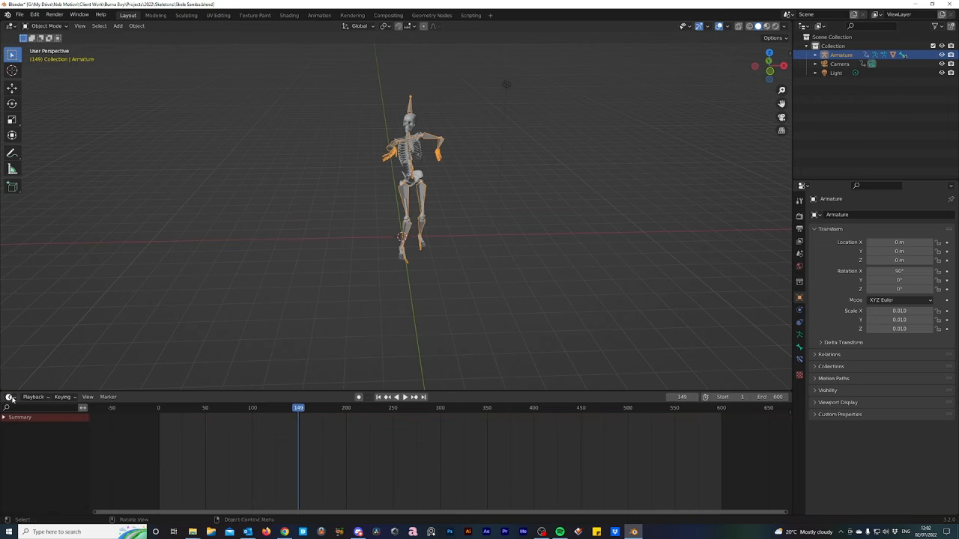
left_click(88, 397)
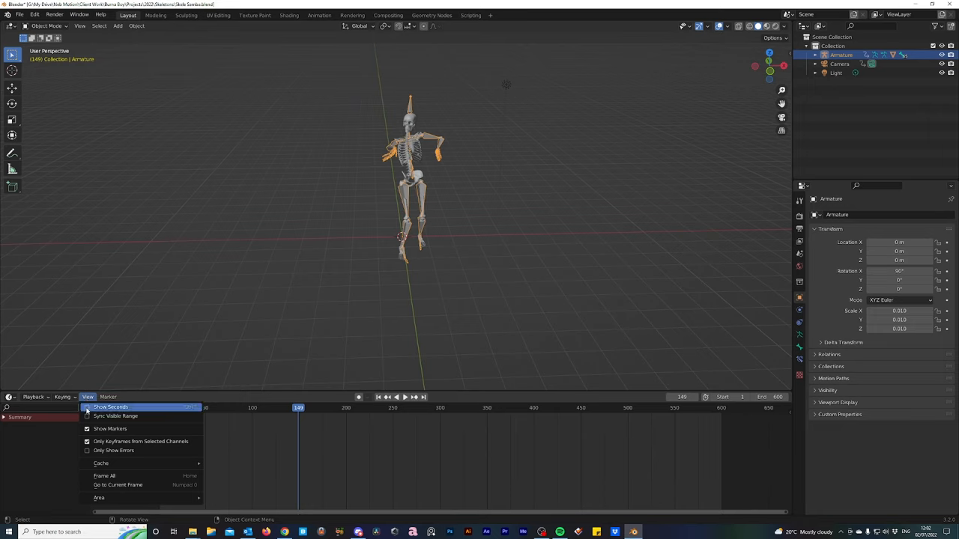
mouse_move(141, 442)
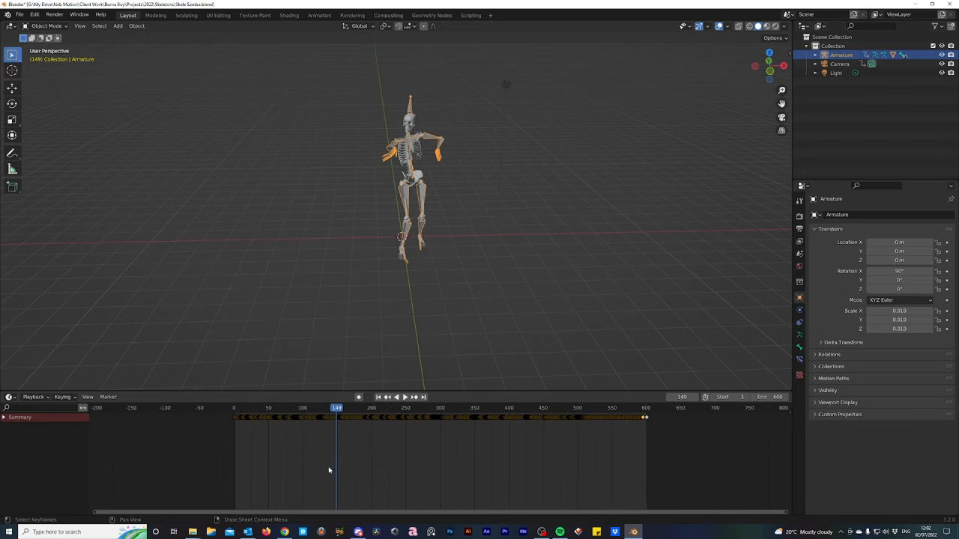
left_click(396, 397)
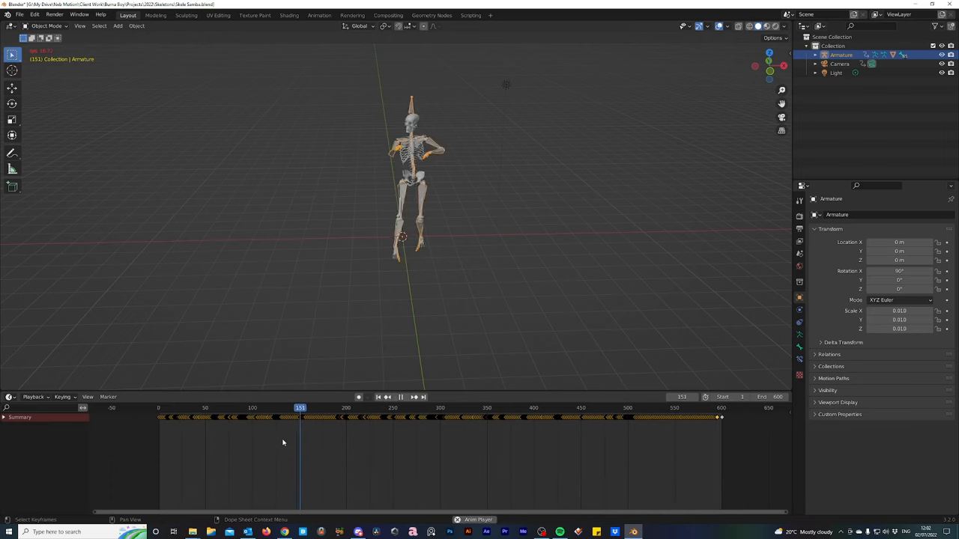
left_click(400, 397)
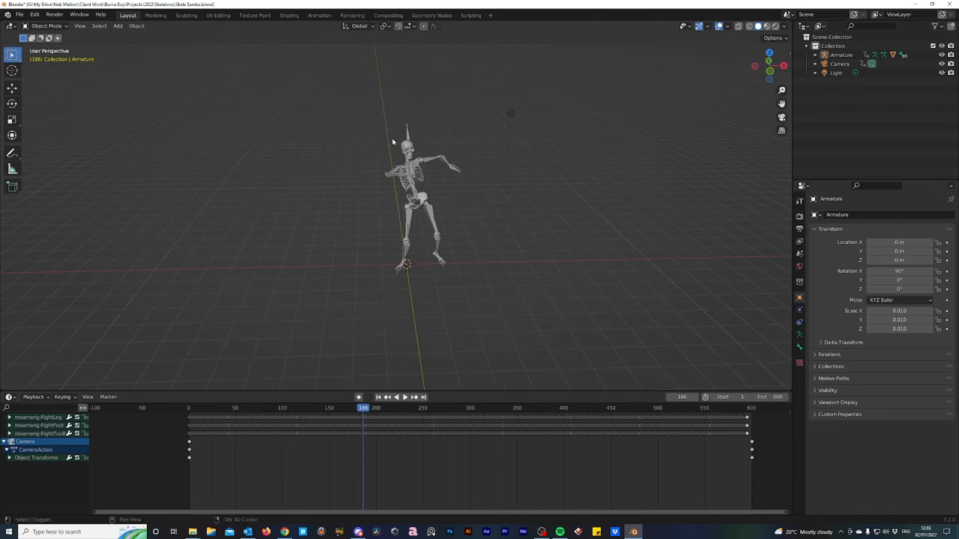
Step: Select the armature, expand it in the Outliner, and select its Armature data
left_click(33, 397)
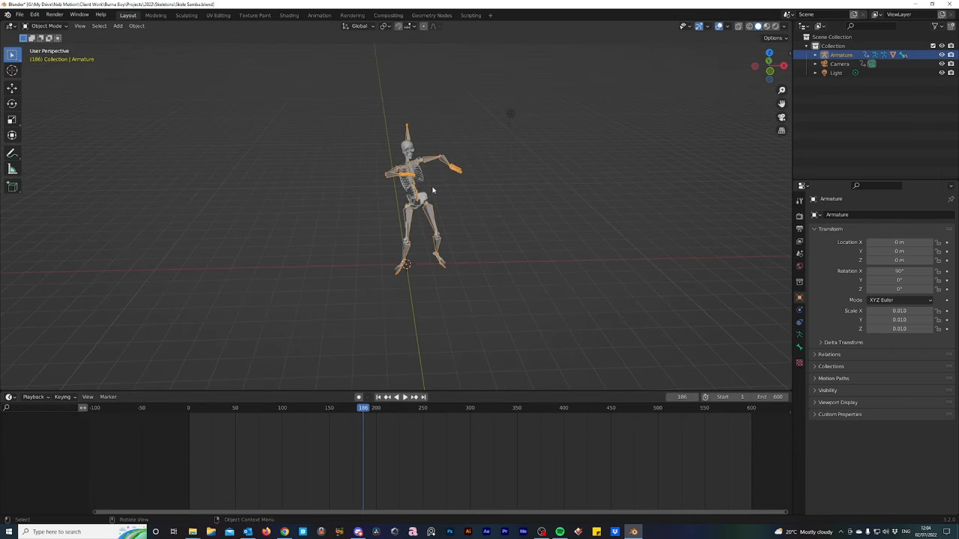
left_click(815, 55)
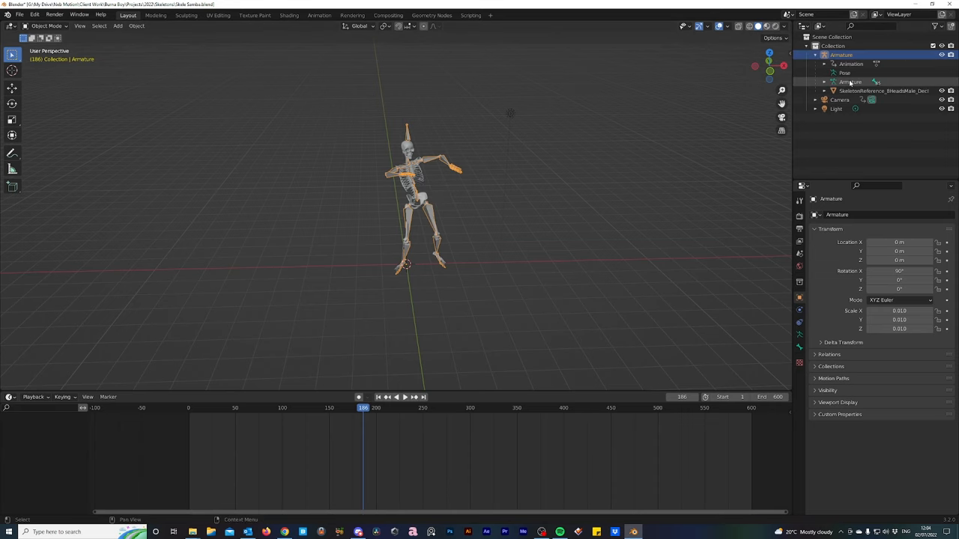
left_click(850, 82)
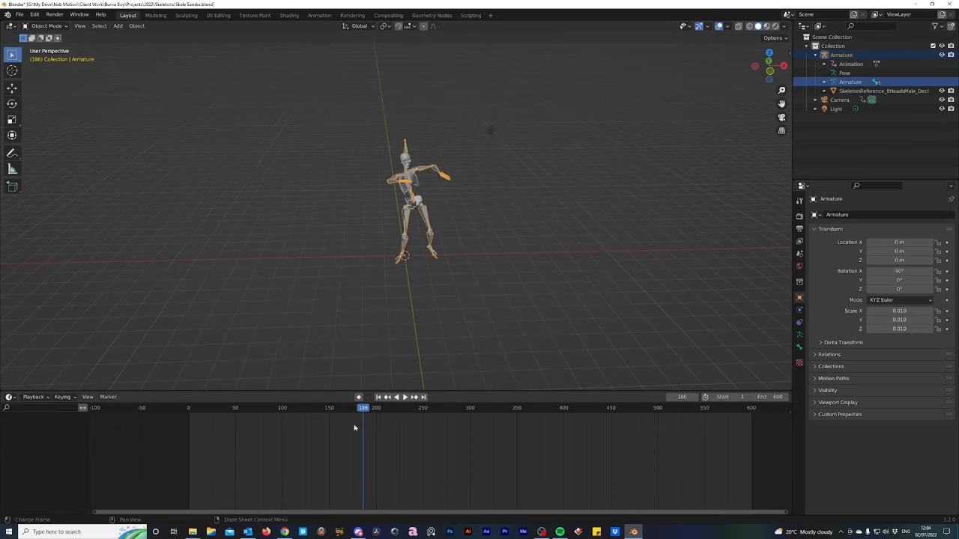
left_click(88, 397)
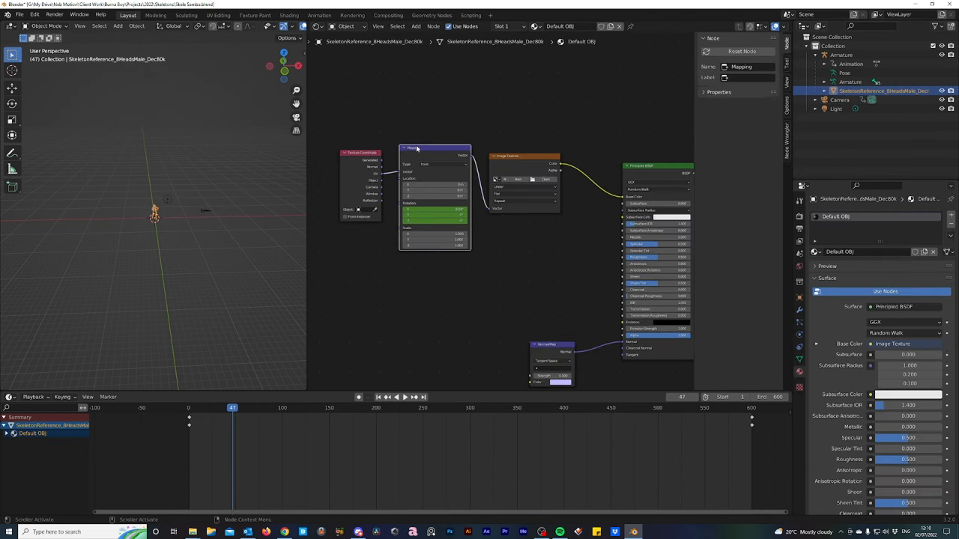
Step: Select the Mapping node and zoom out over the Default OBJ node tree
left_click(415, 147)
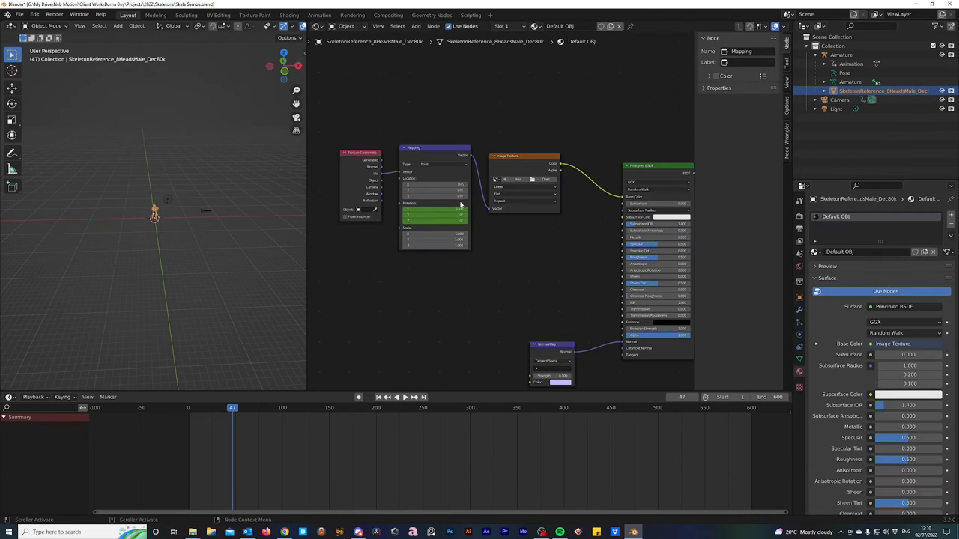
scroll("down", 3)
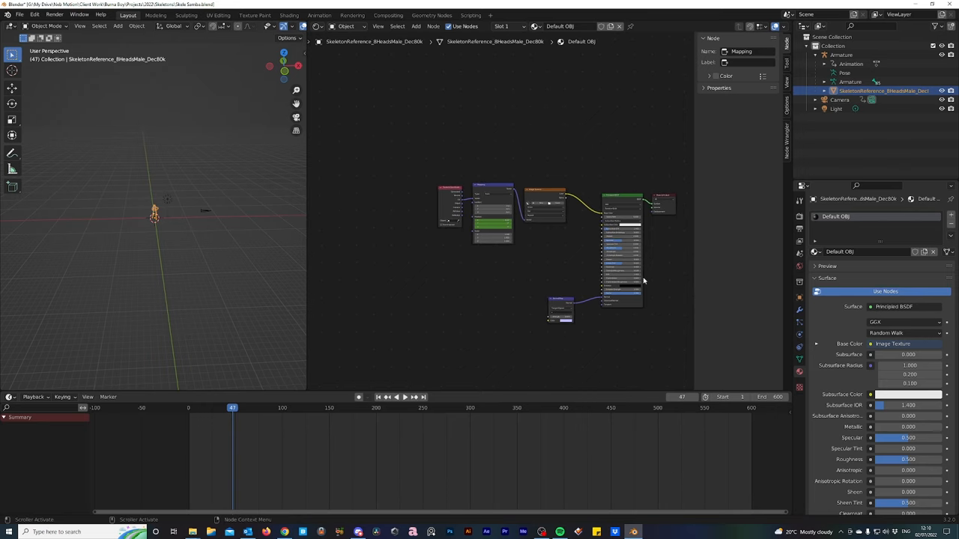
mouse_move(592, 184)
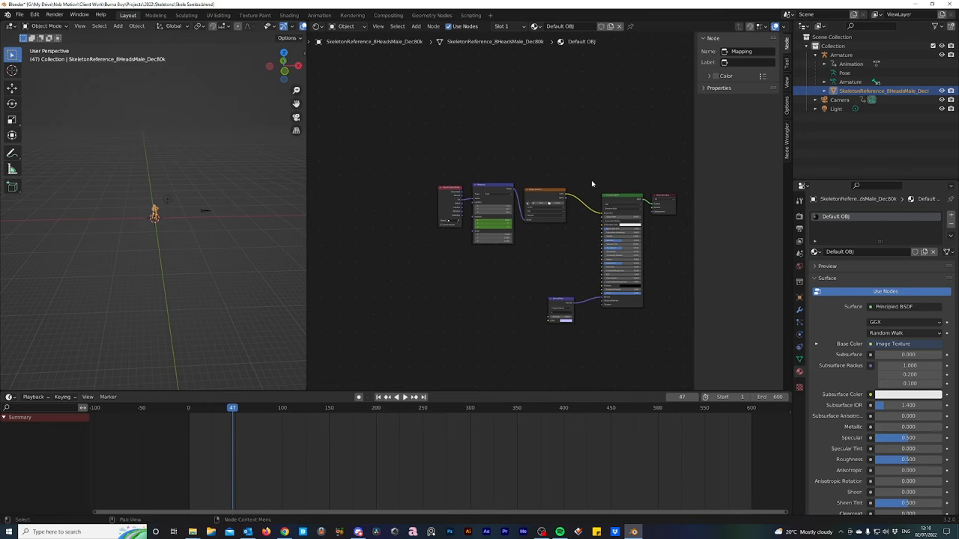